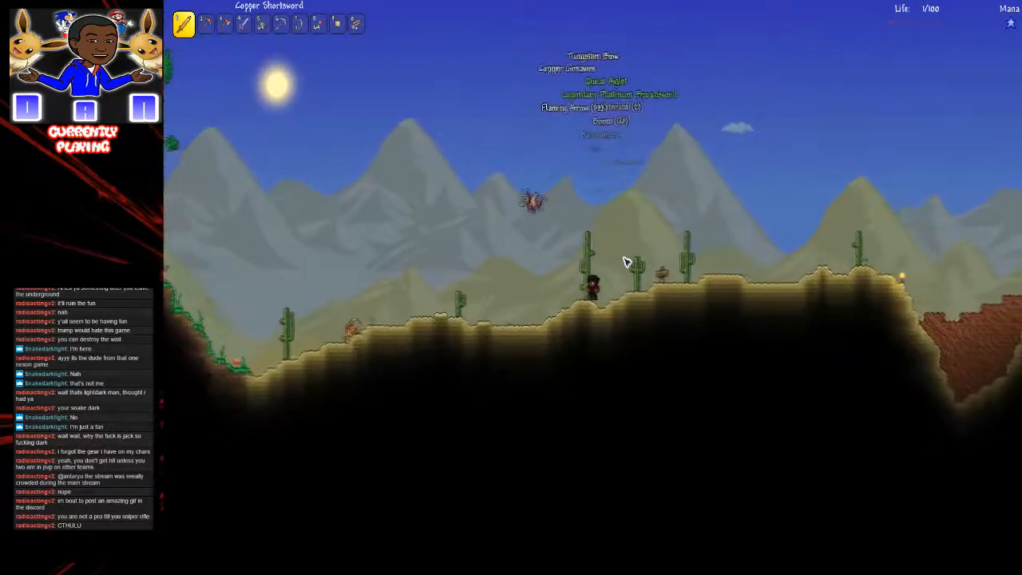
Resume the game and walk the character across the desert hills toward the caves
key(Escape)
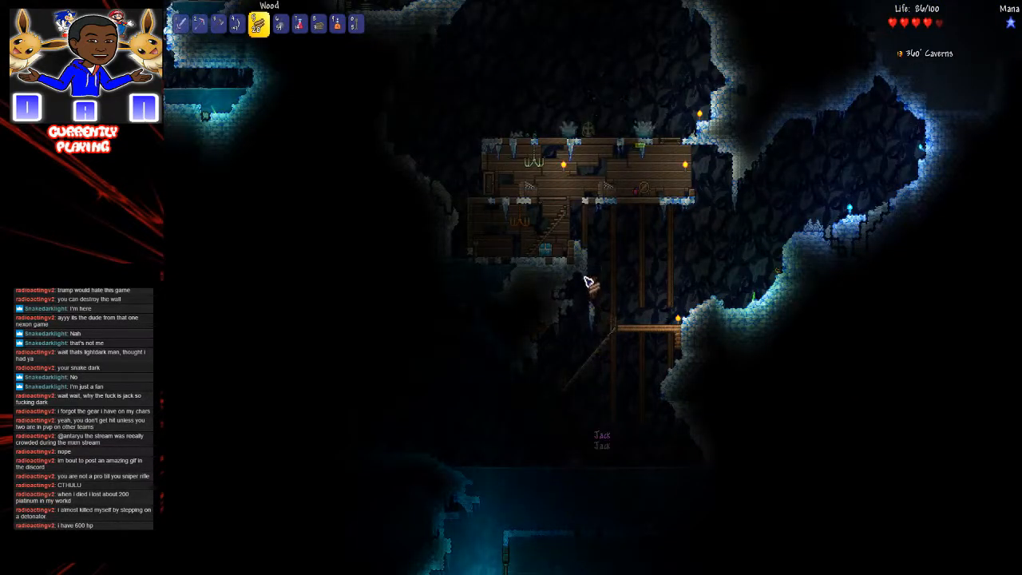
Descend through the ice cavern to the wooden cabin, where a piranha slays the character
click(198, 24)
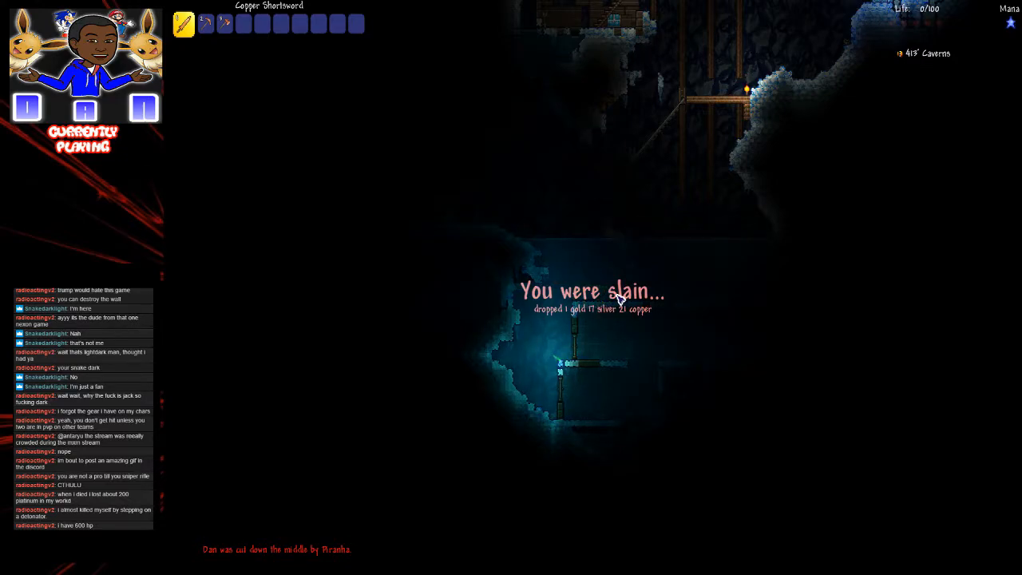
mouse_move(195, 471)
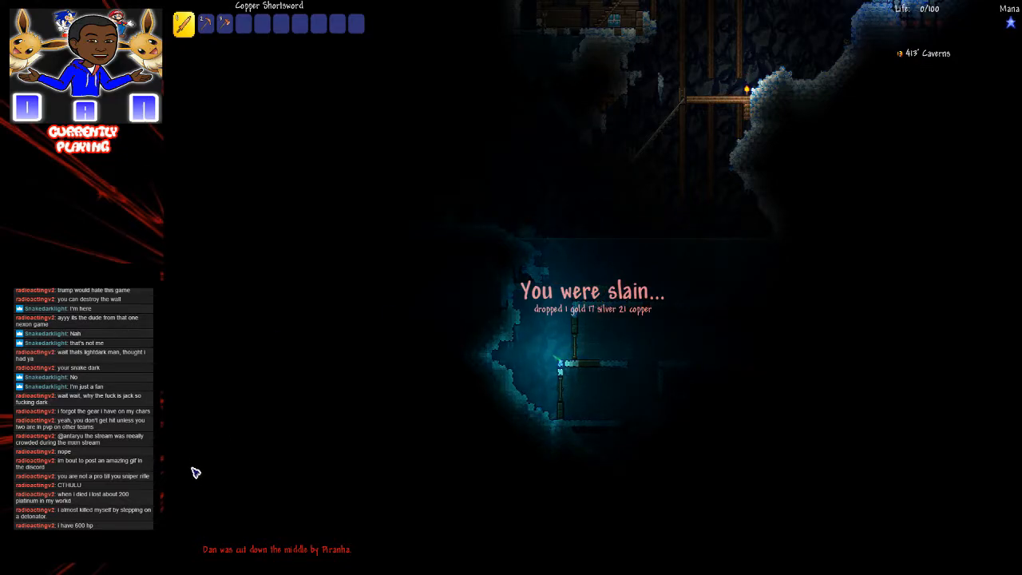